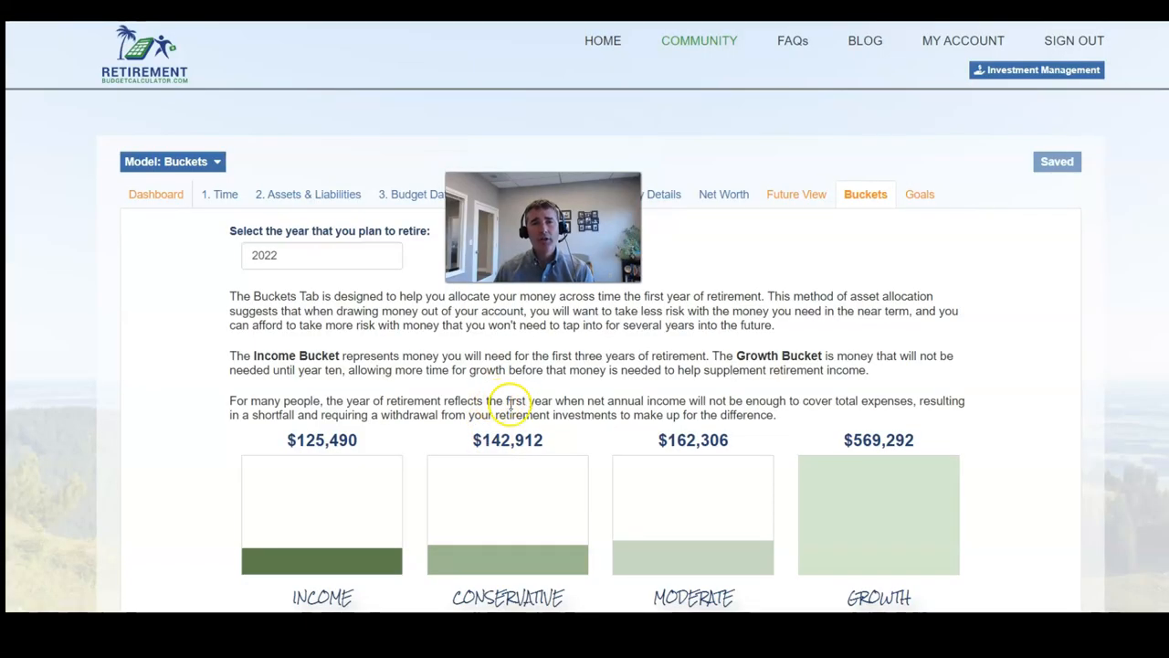
mouse_move(910, 226)
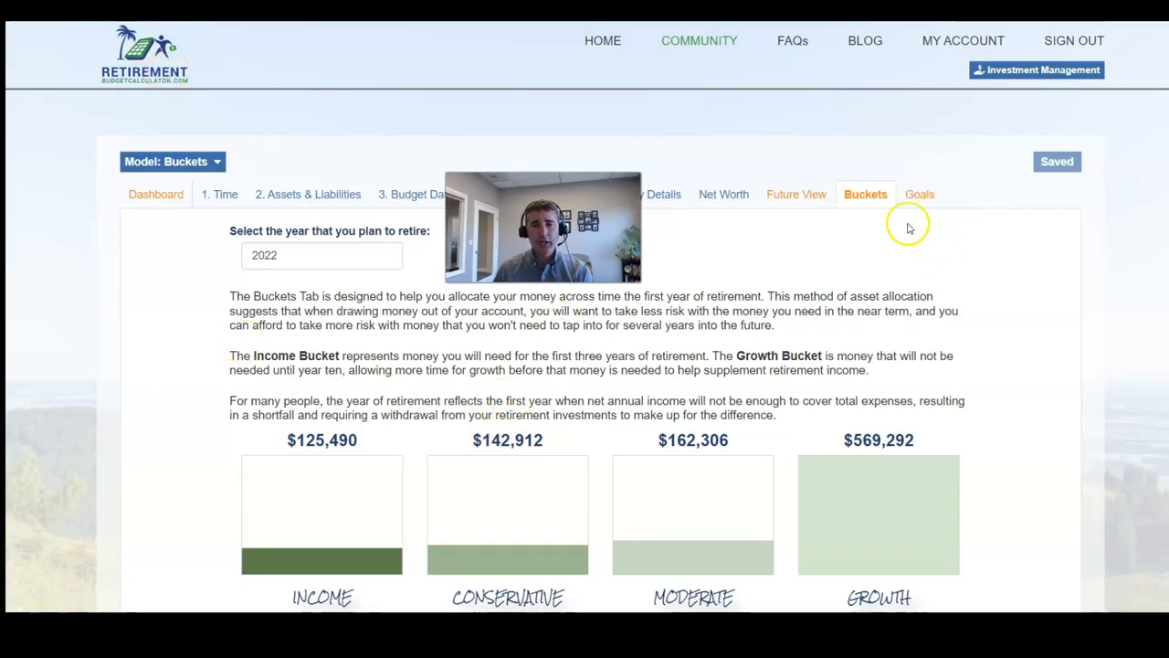
mouse_move(296, 418)
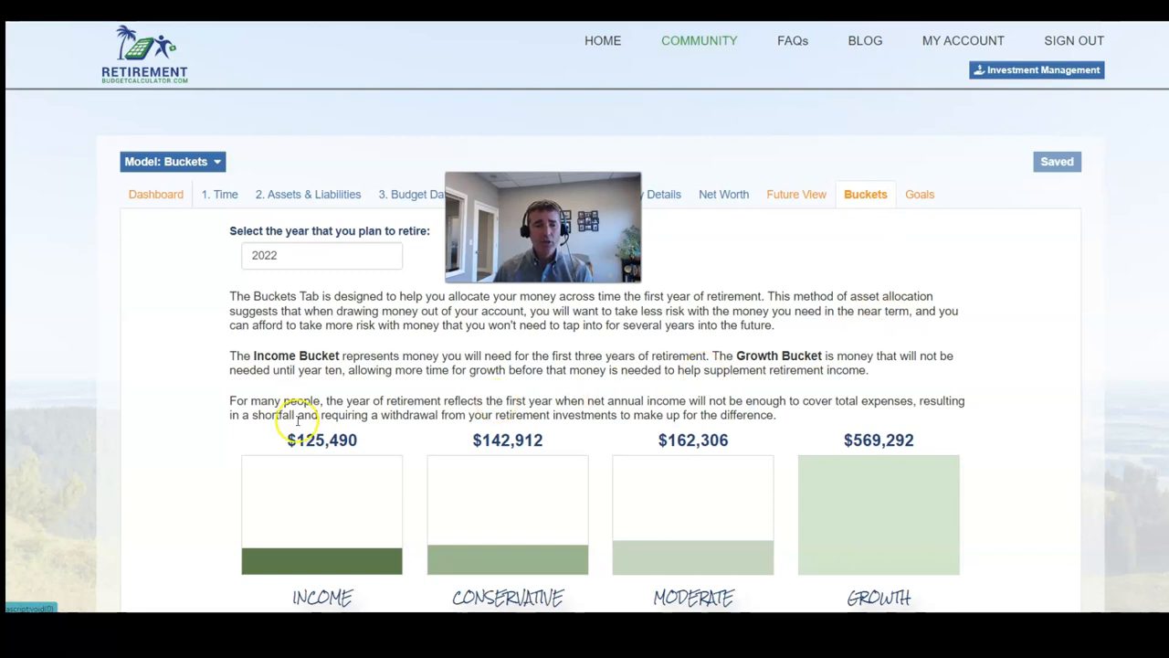
mouse_move(656, 394)
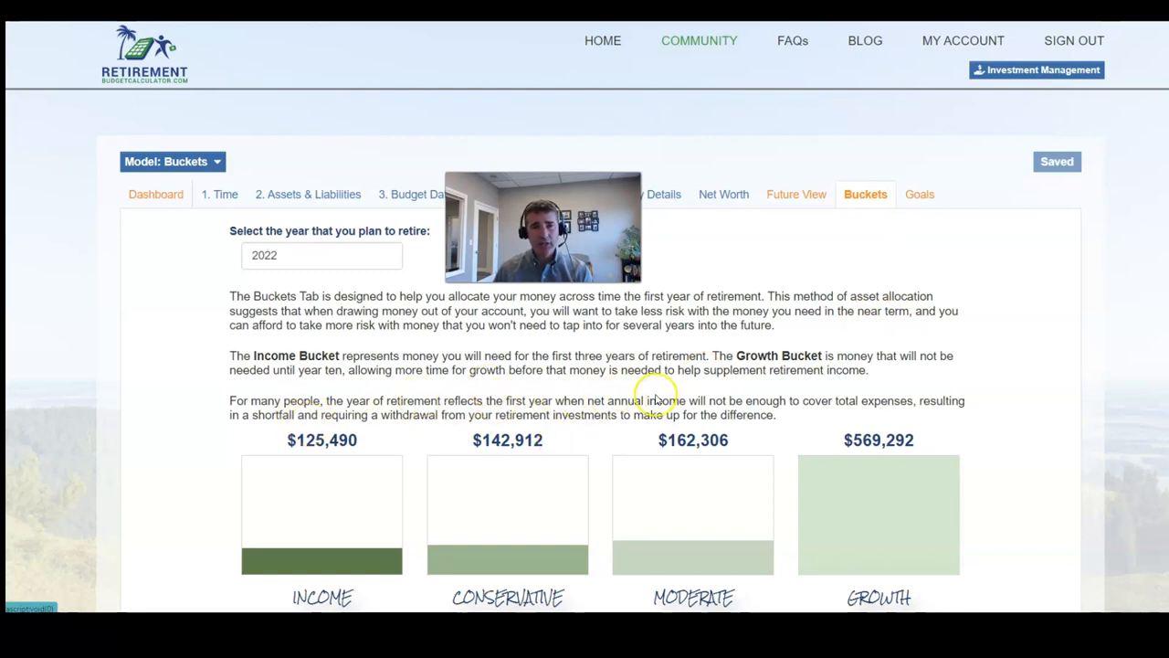
mouse_move(868, 433)
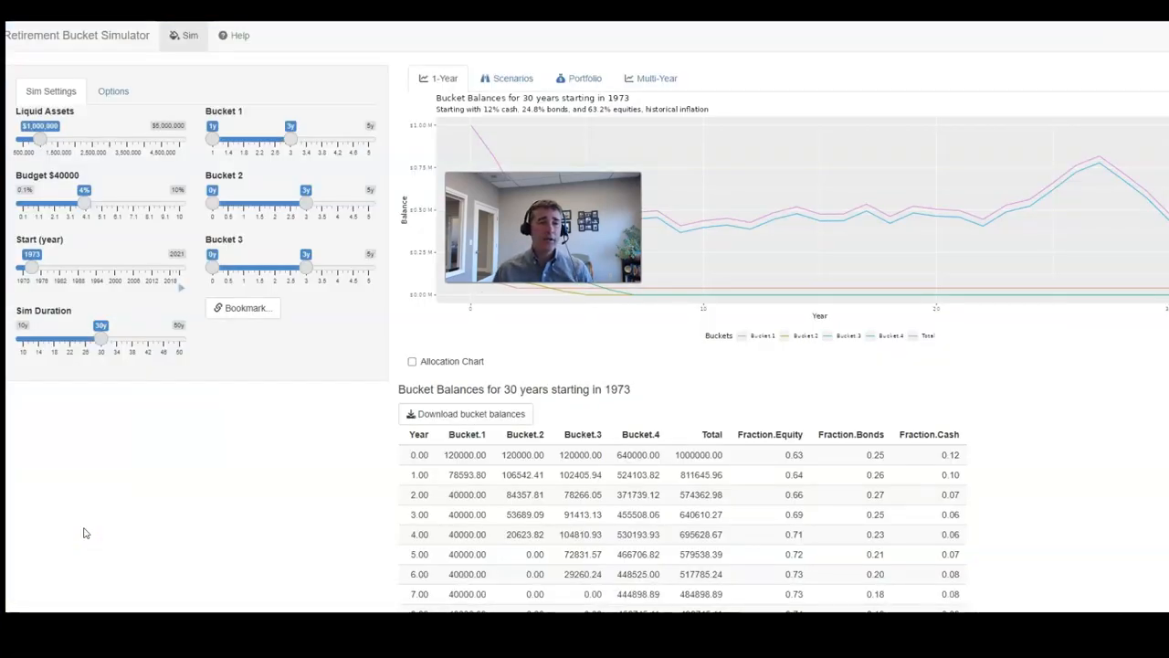
mouse_move(40, 108)
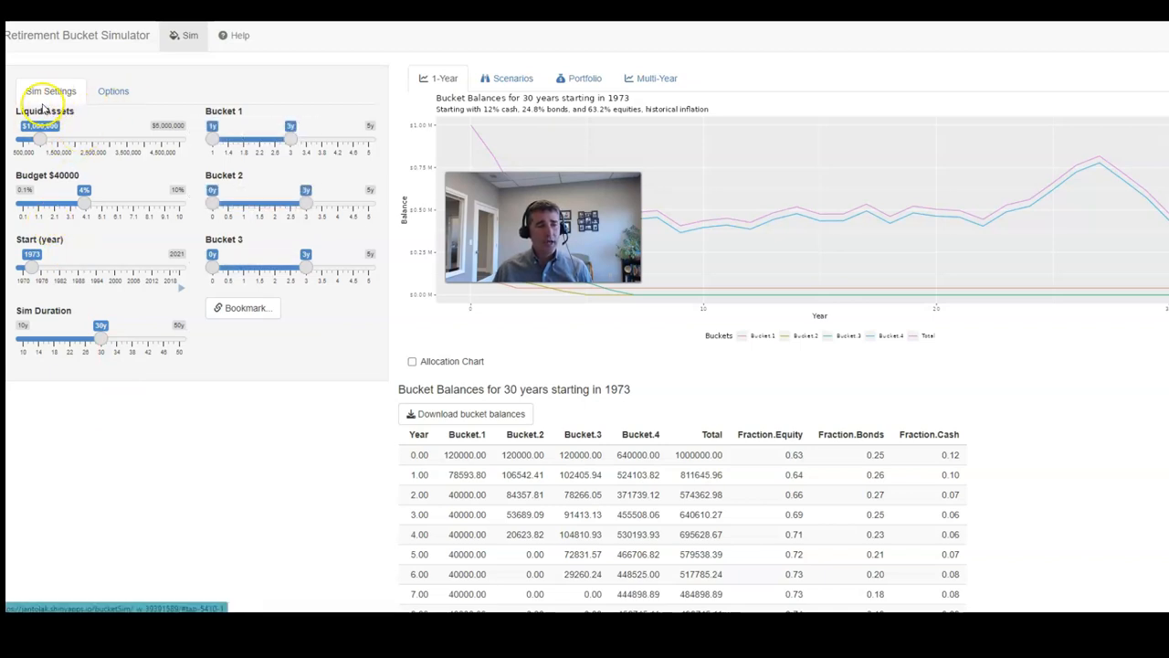
mouse_move(46, 139)
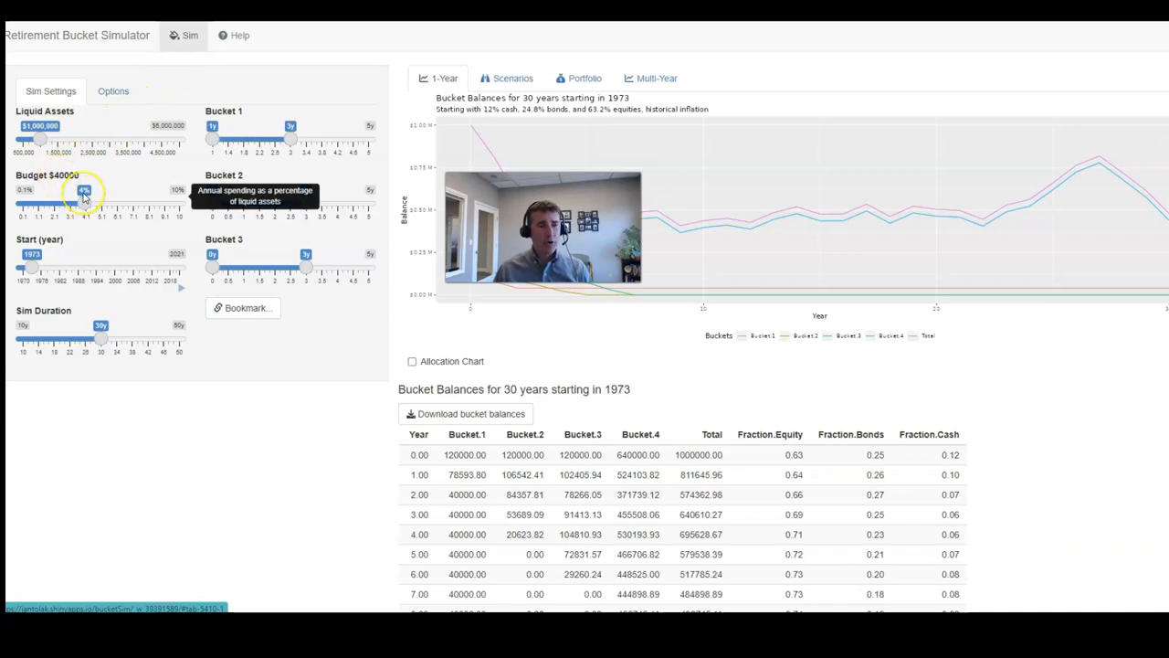
mouse_move(33, 263)
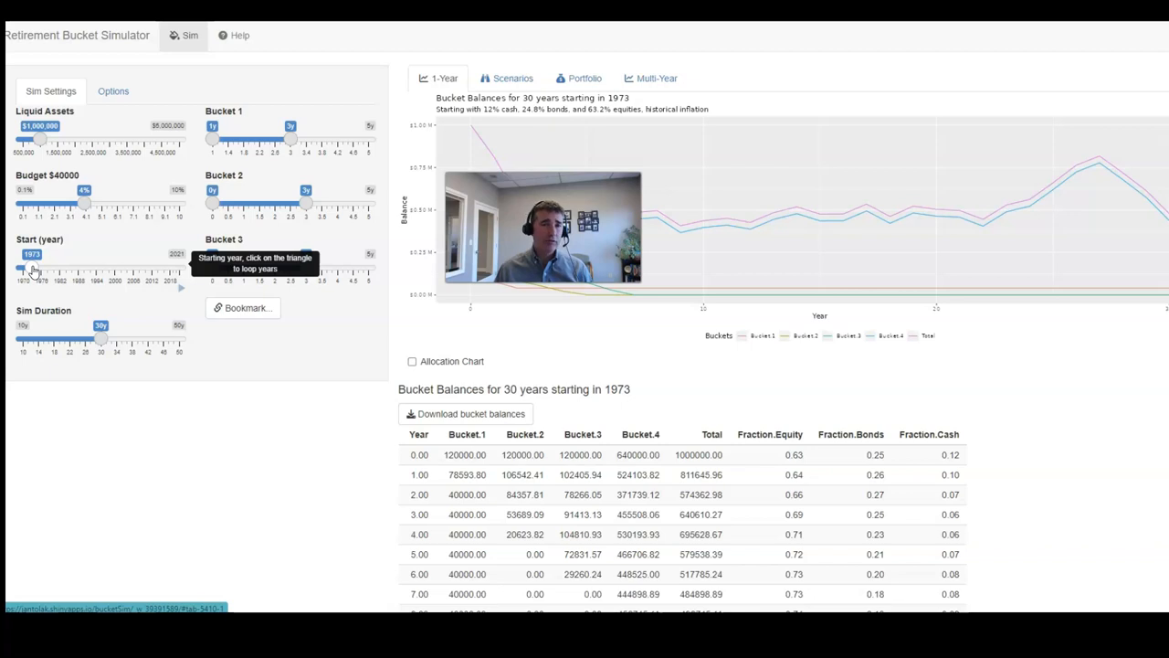
mouse_move(48, 291)
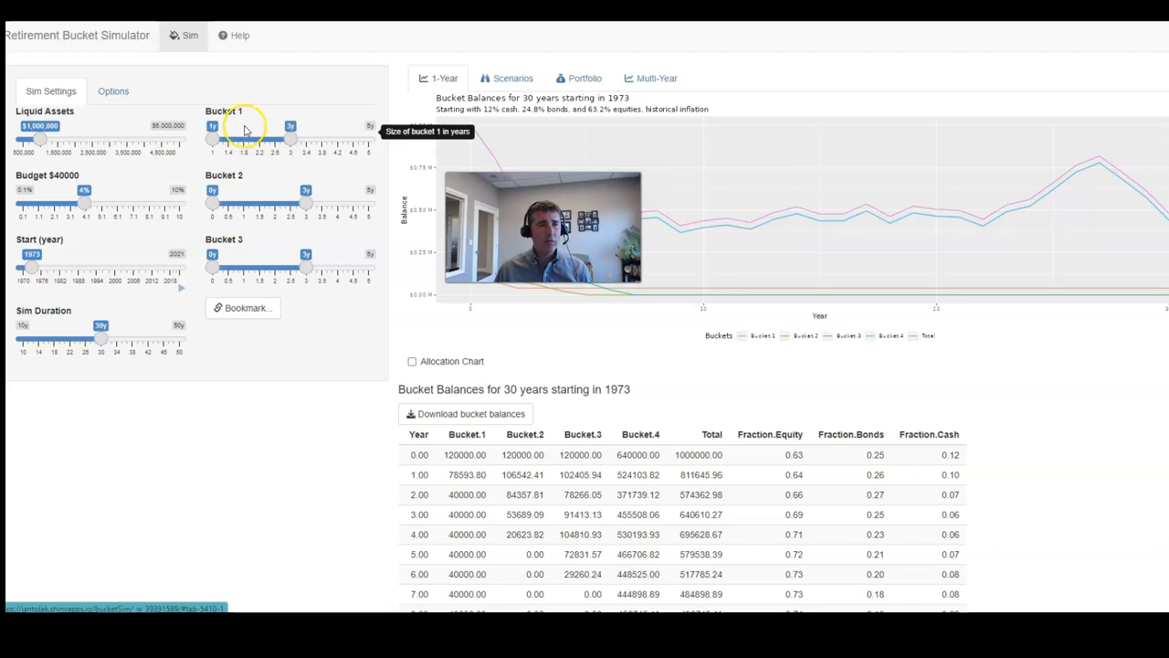
mouse_move(215, 204)
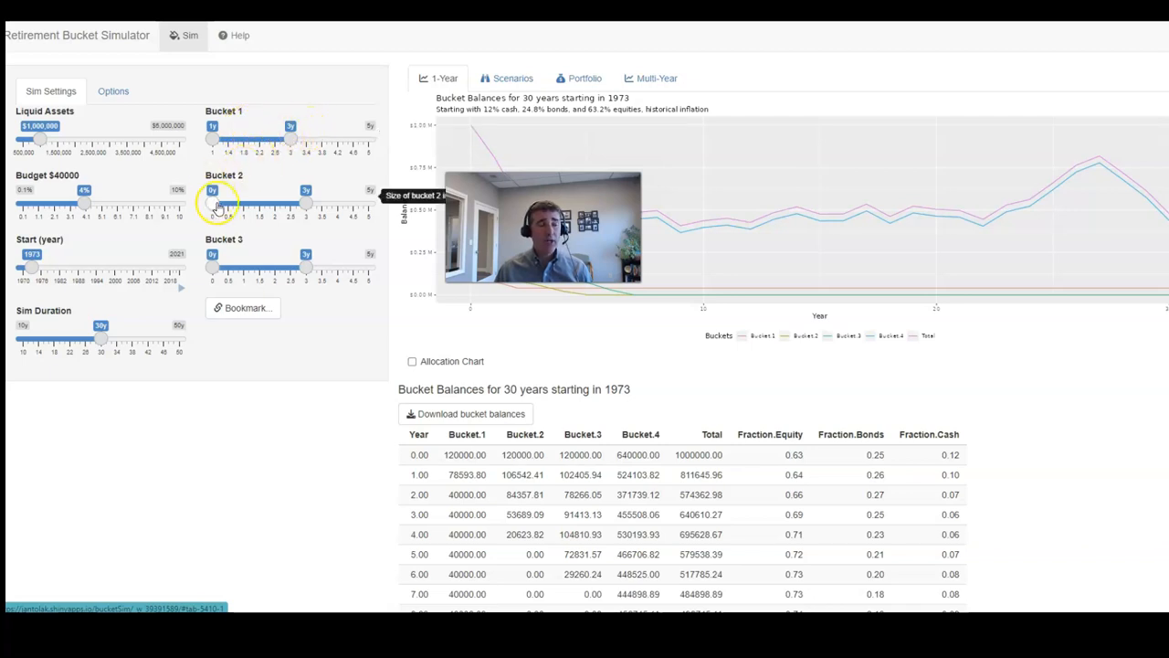
Adjust a bucket slider and review the 1973 30-year bucket balance table from start to year 30
drag(212, 203, 307, 202)
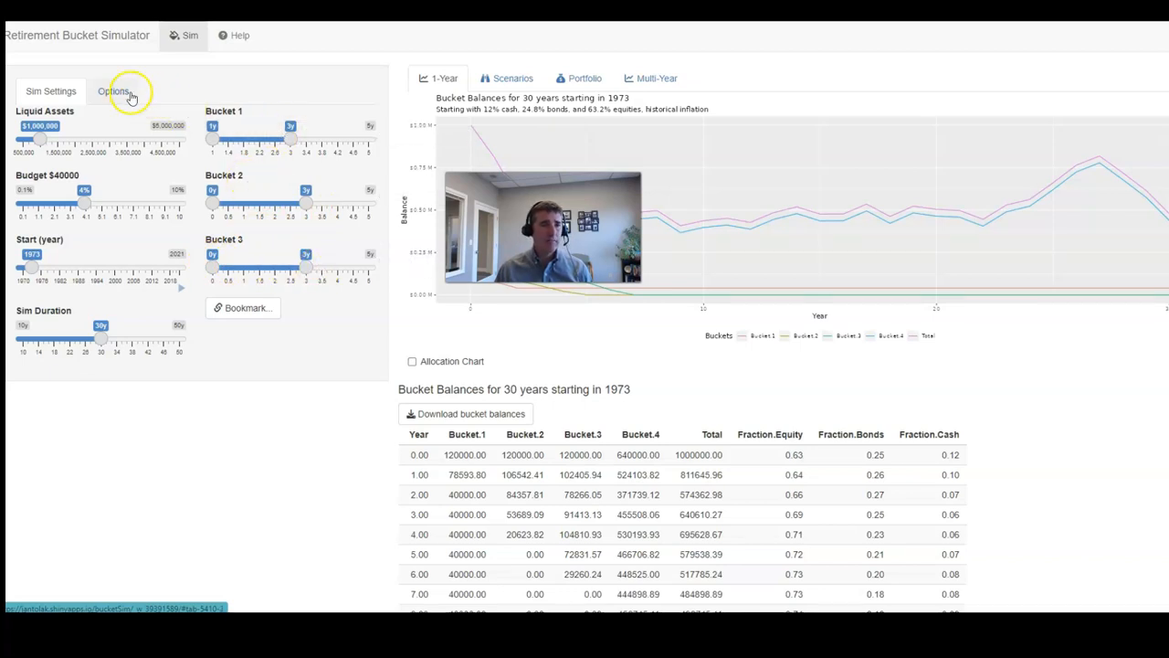
click(113, 92)
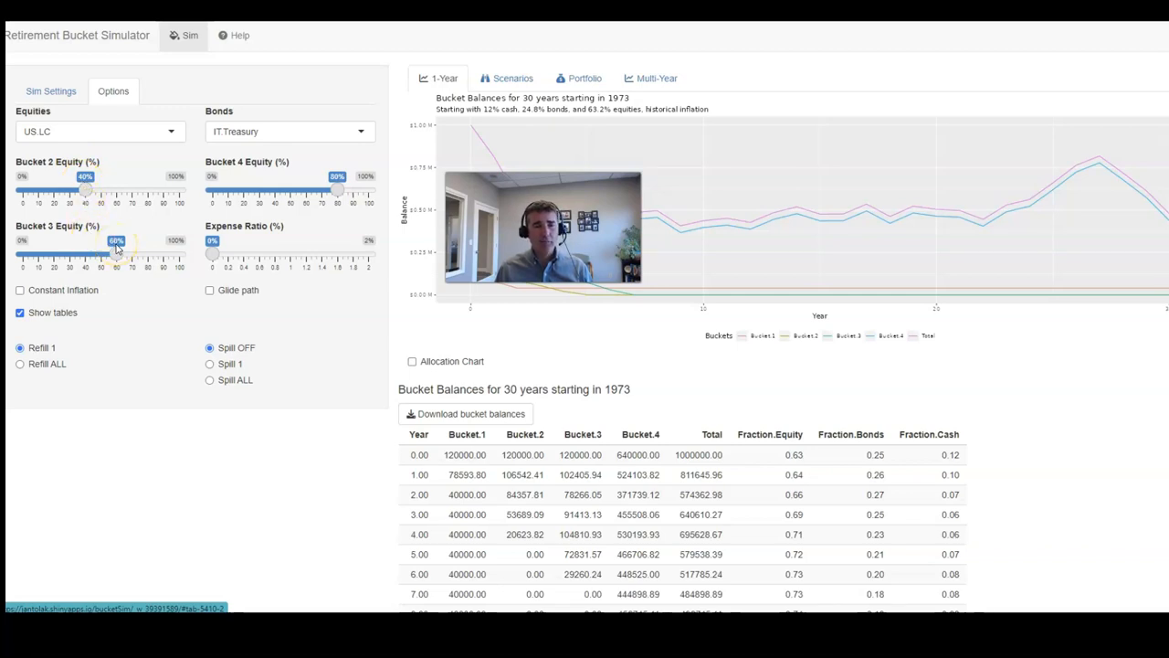
mouse_move(307, 174)
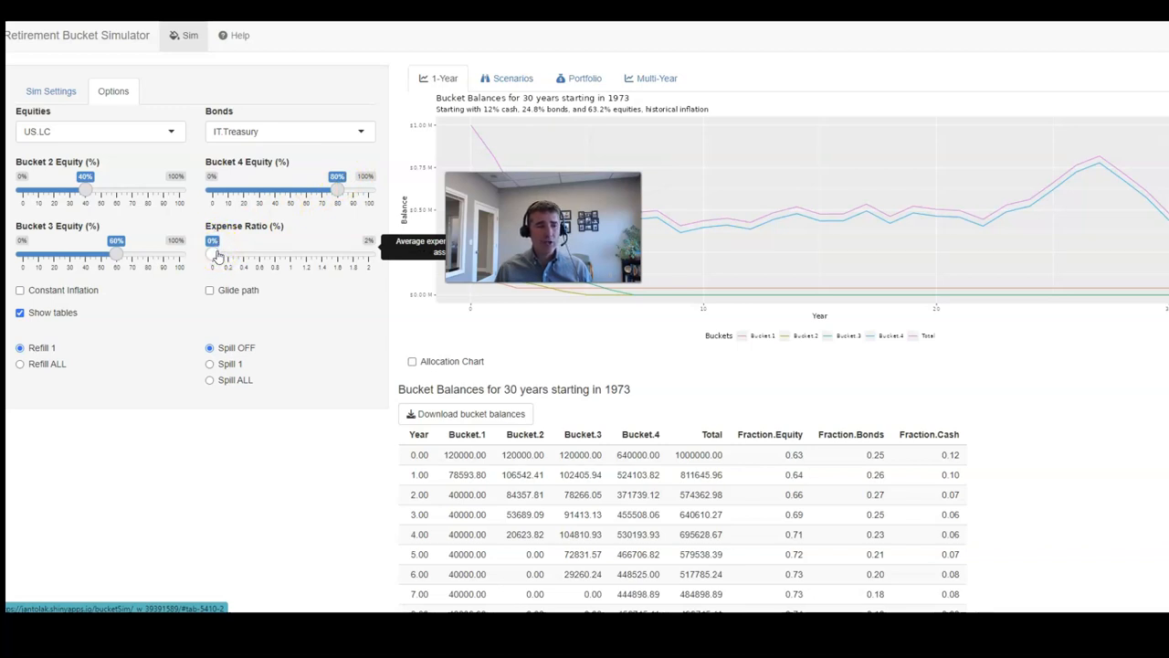
mouse_move(197, 347)
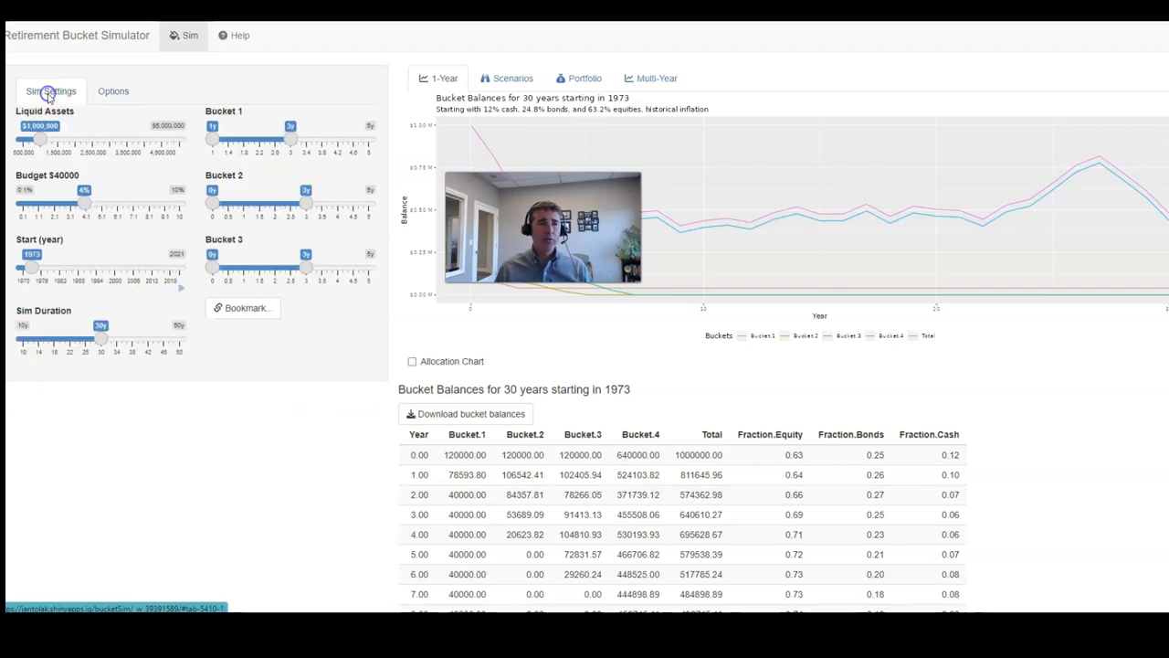
mouse_move(417, 259)
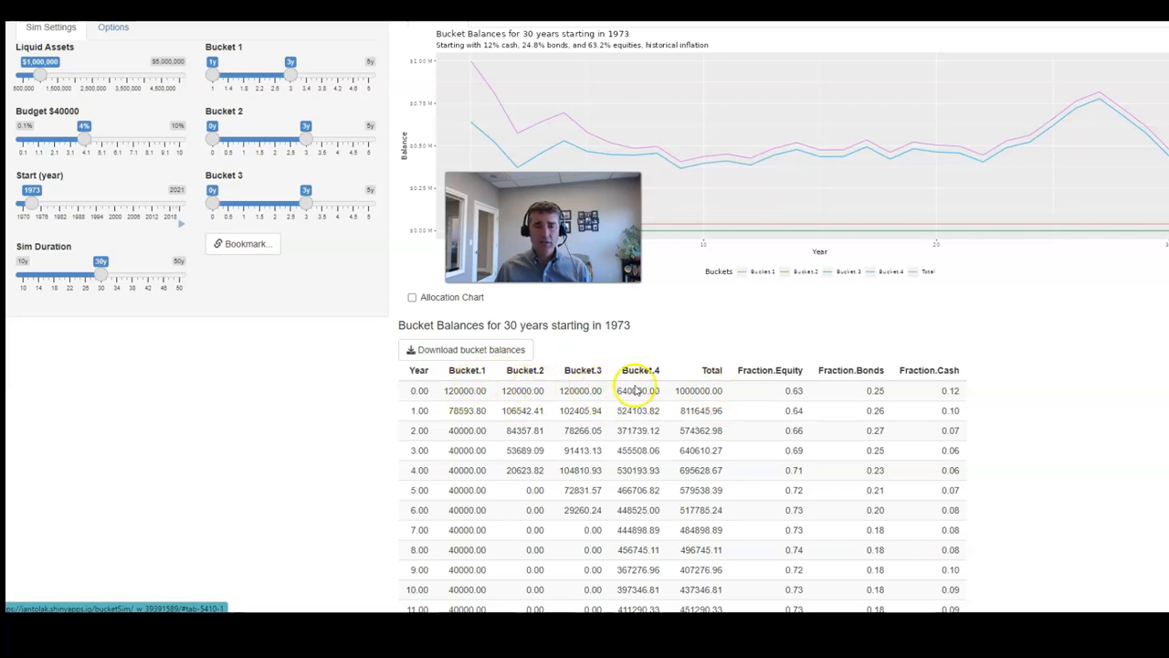
scroll(down, 3)
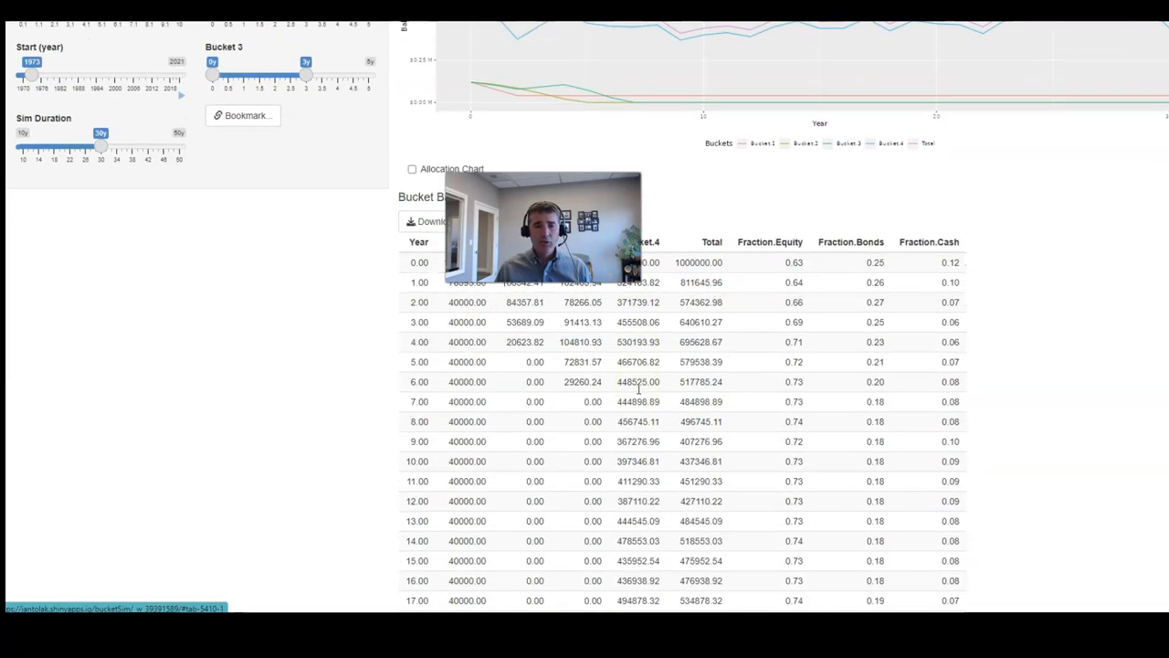
scroll(down, 3)
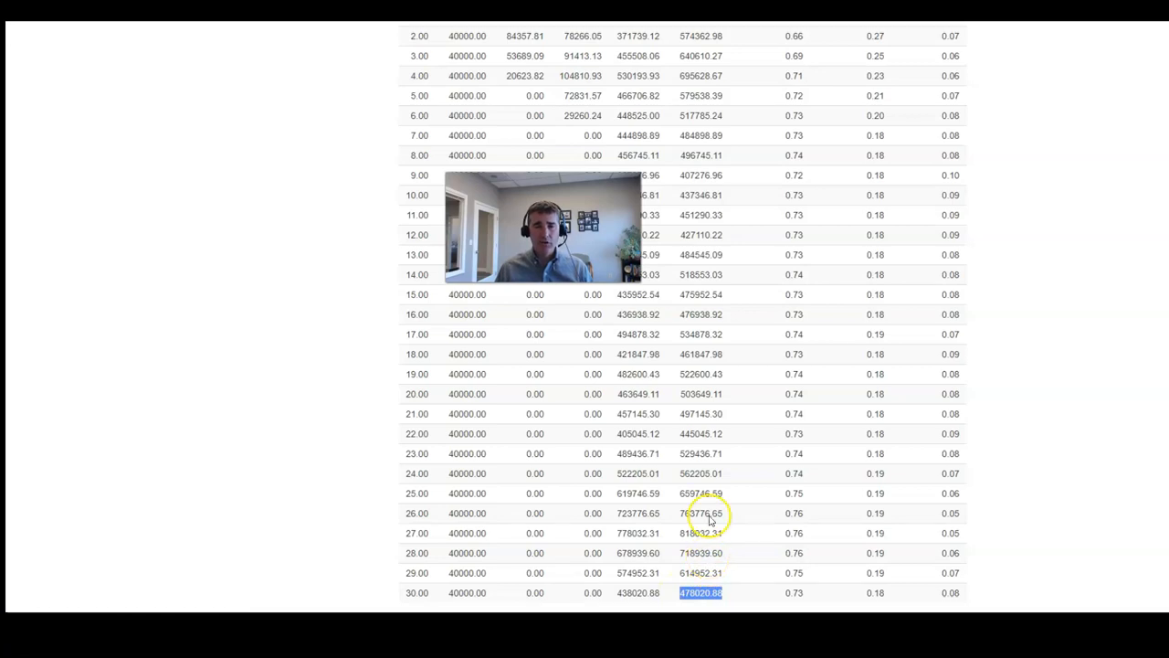
scroll(up, 3)
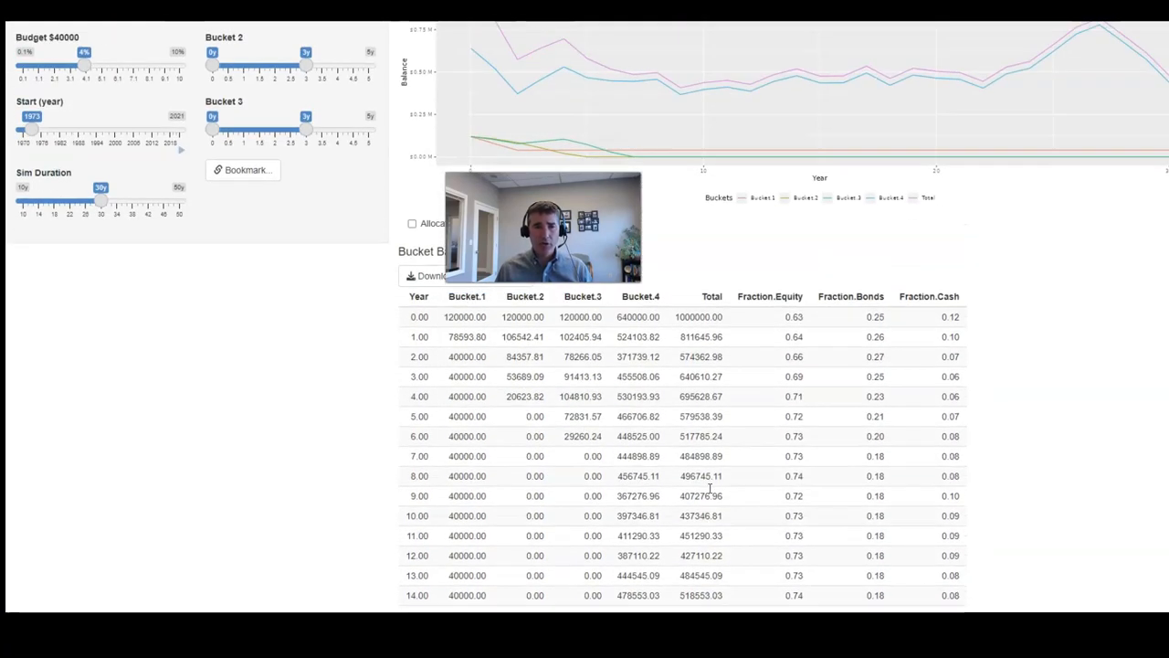
scroll(up, 3)
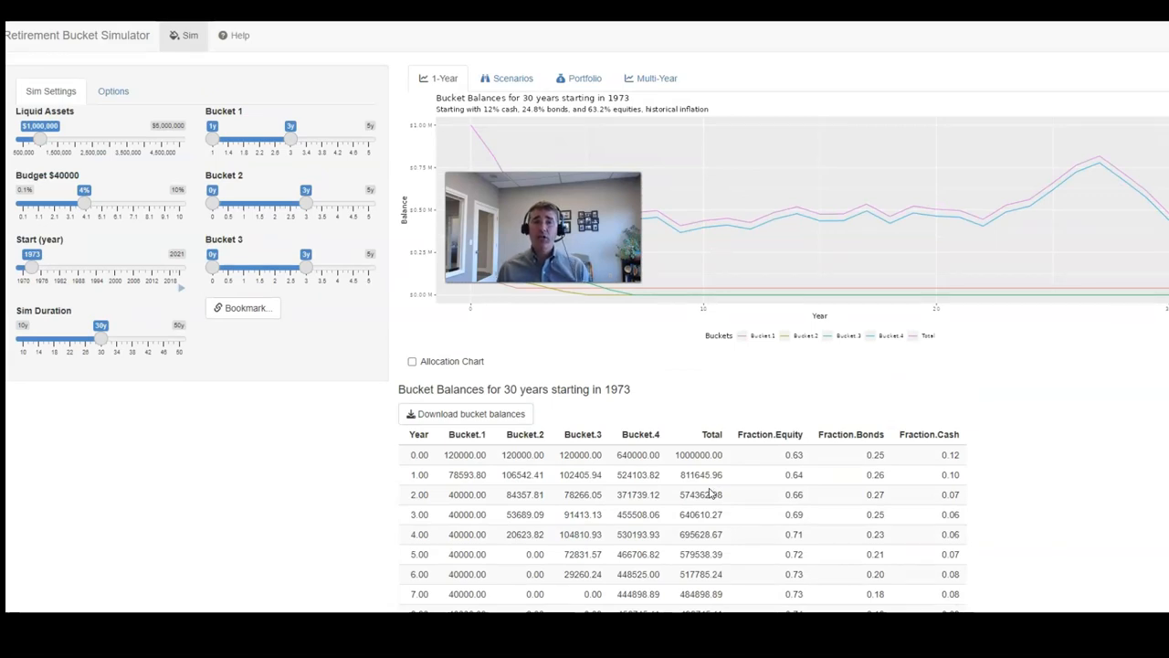
Scroll down through the 1973 run's balance table
scroll(down, 3)
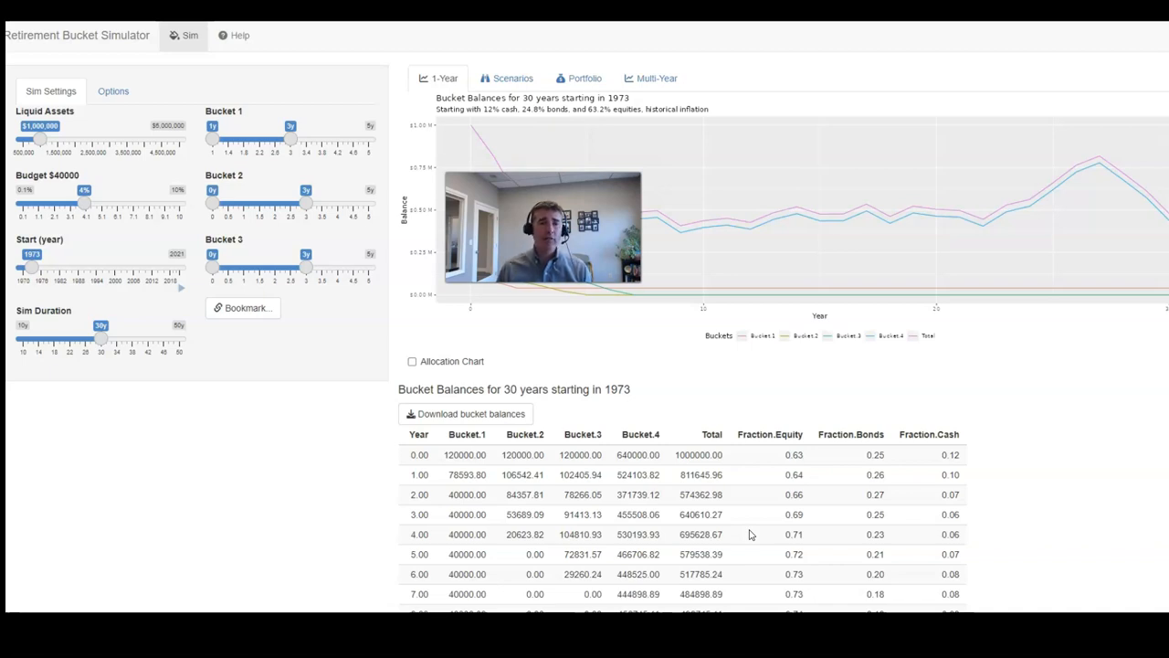
mouse_move(128, 497)
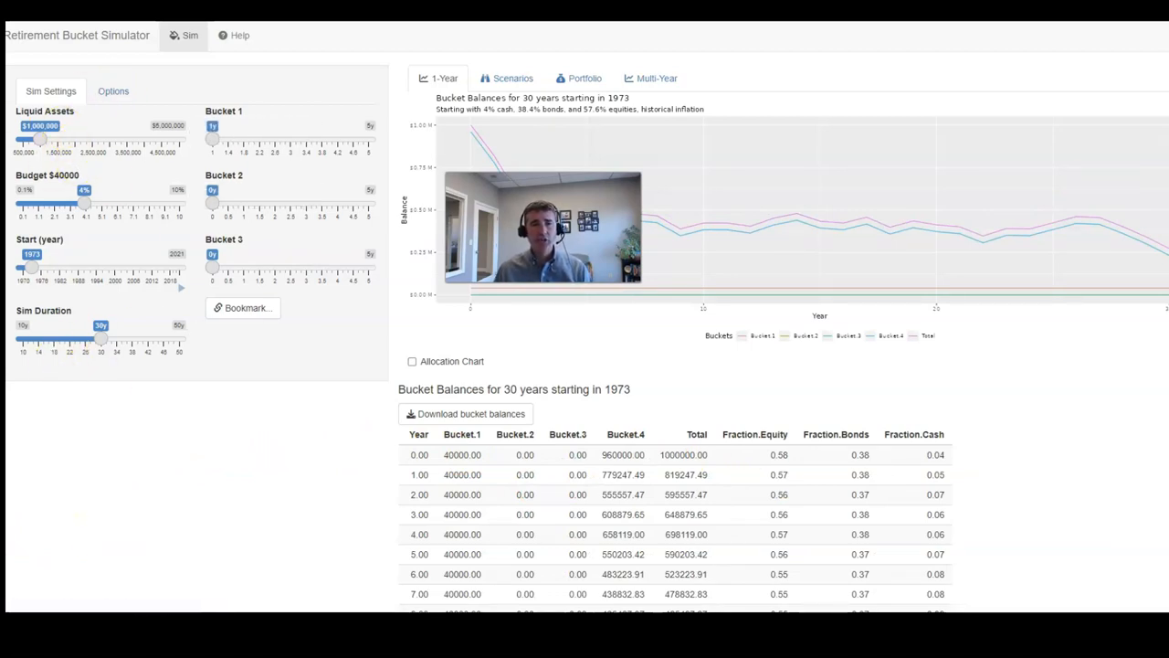
mouse_move(40, 139)
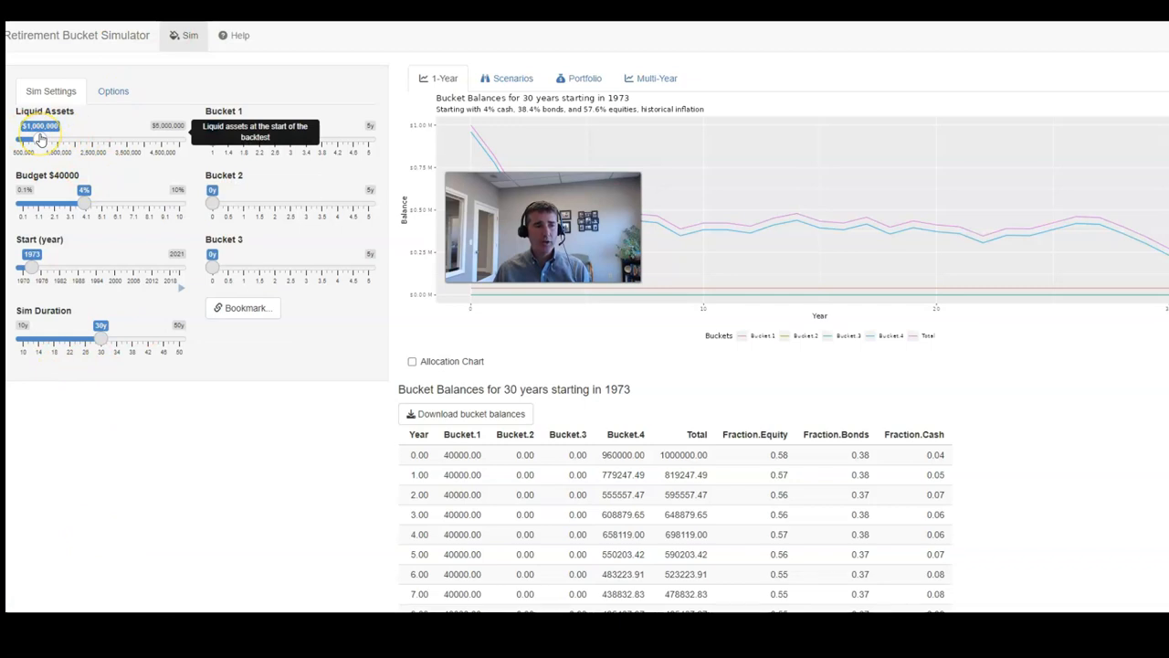
mouse_move(87, 202)
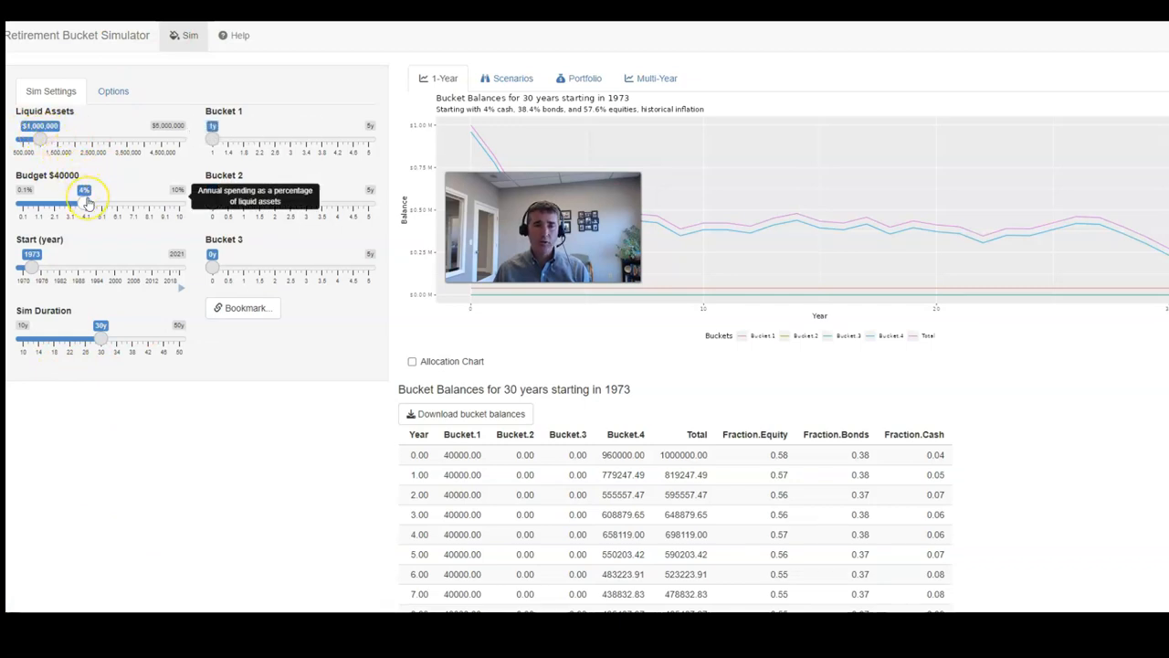
mouse_move(33, 266)
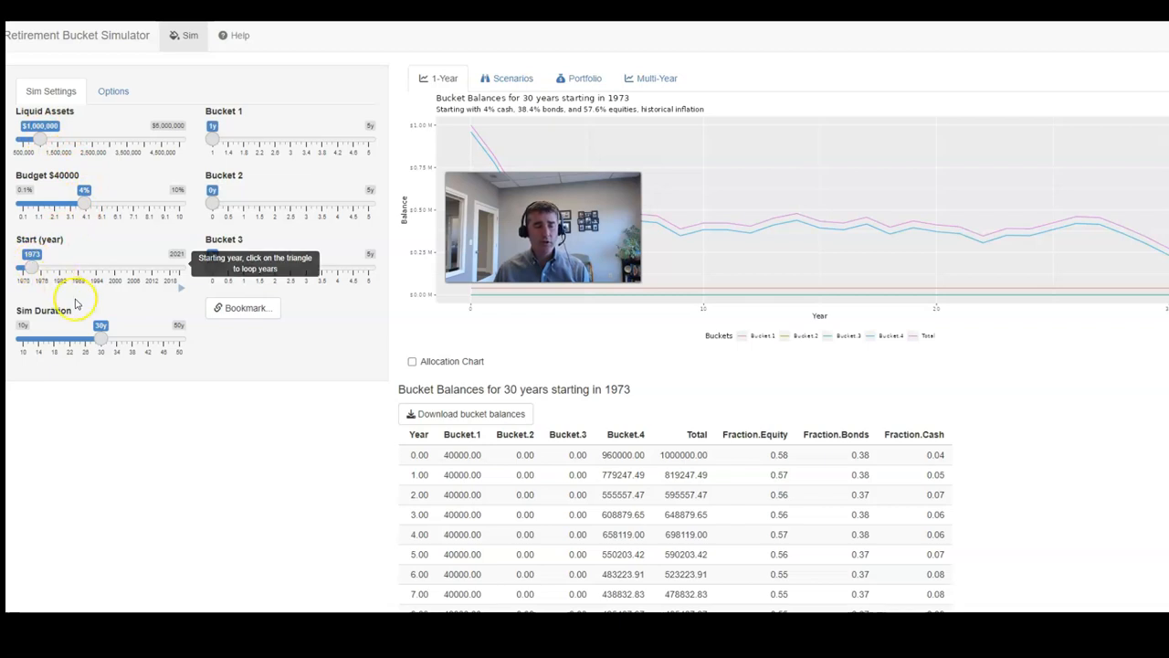
mouse_move(137, 311)
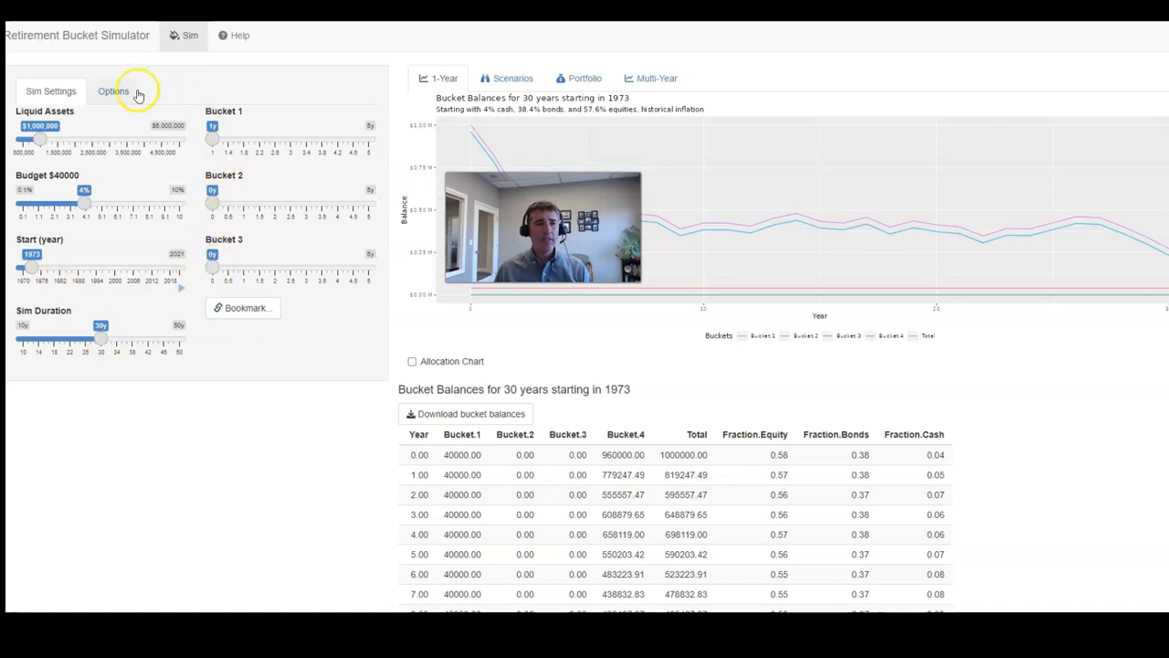
Show the simulation options: US large-cap equities, IT Treasury bonds, 60% equity in bucket 4
click(114, 91)
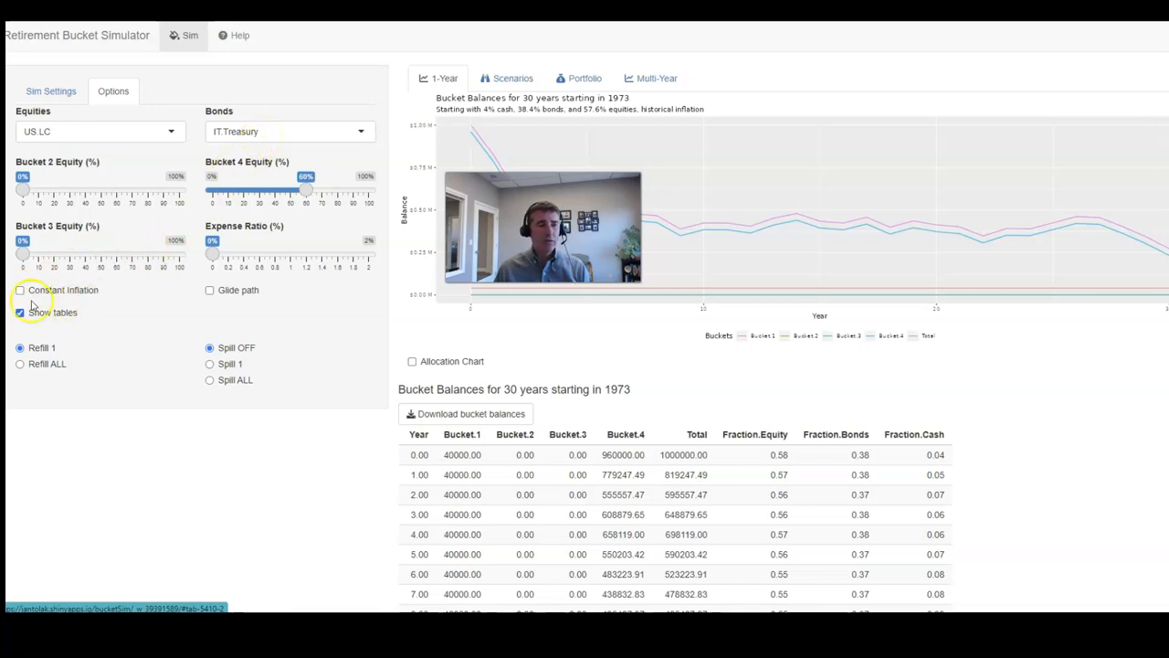
Review the static 60/40 run's balances down to year 30, ending at 272,442.61 total
scroll(down, 3)
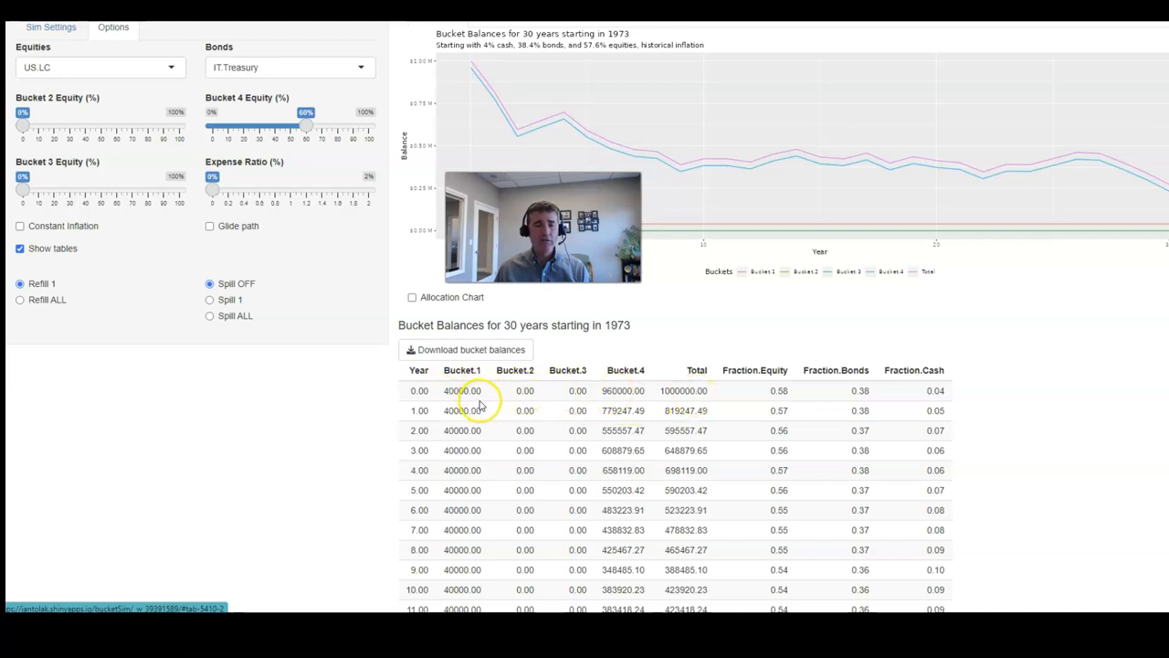
scroll(down, 3)
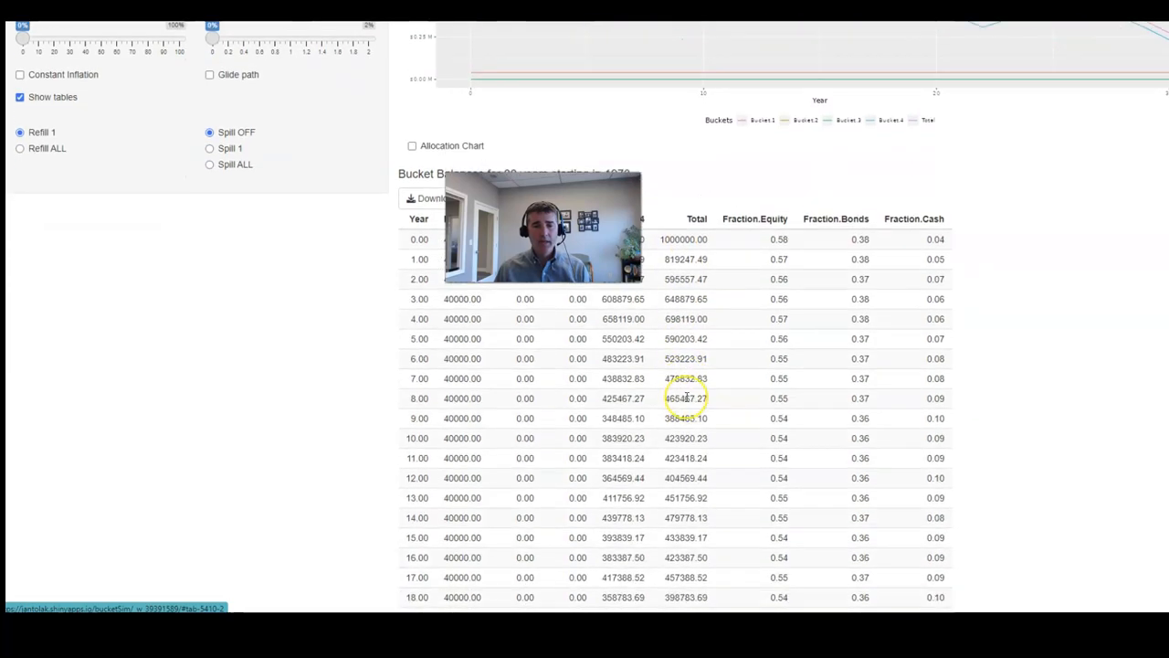
scroll(down, 3)
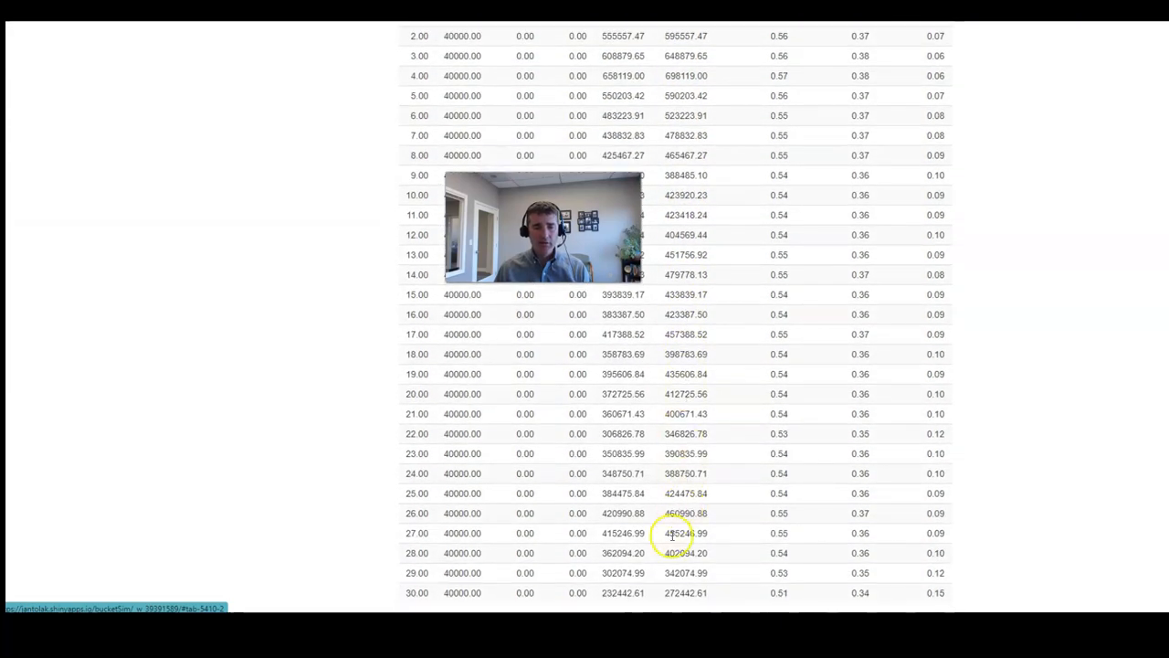
mouse_move(666, 592)
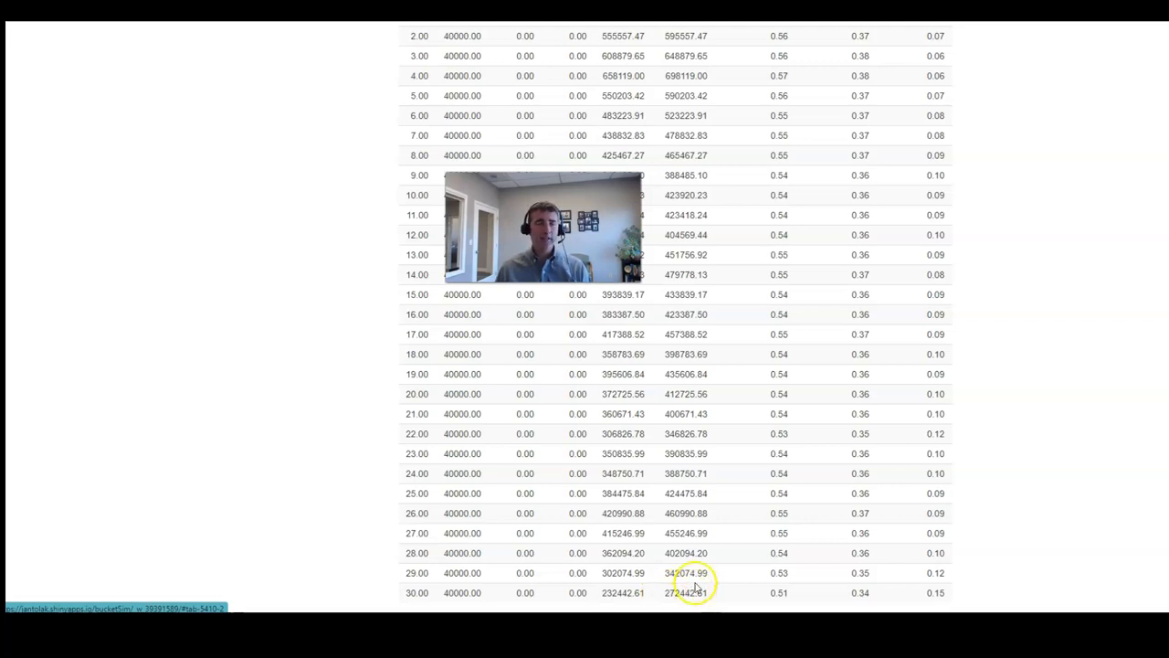
mouse_move(694, 552)
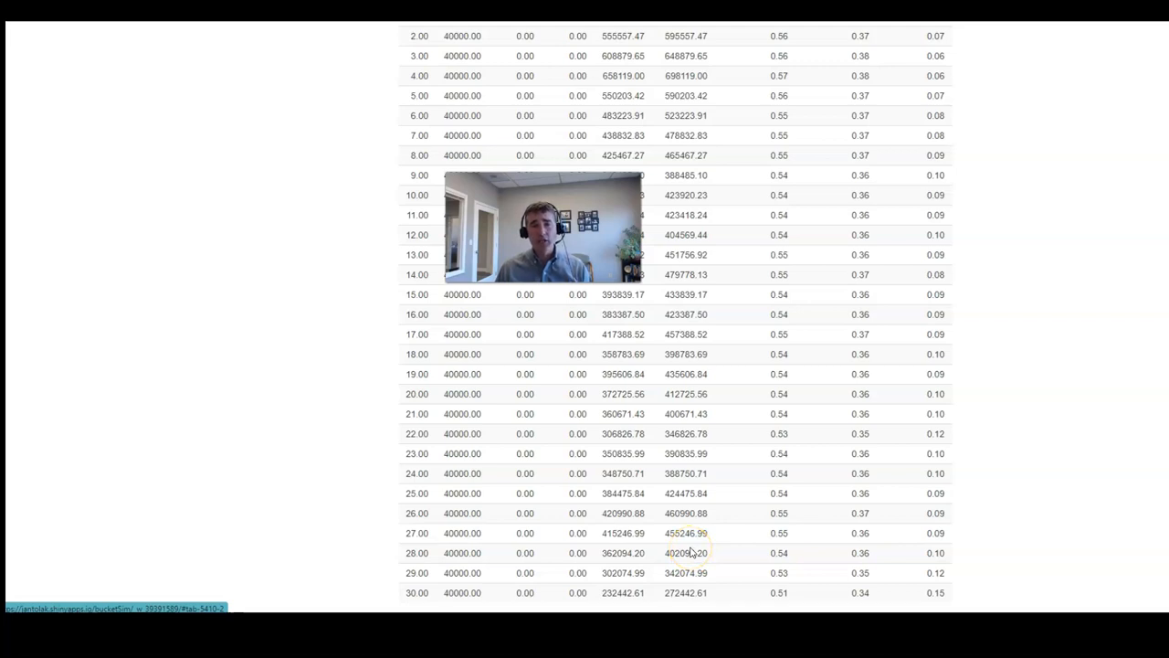
scroll(up, 3)
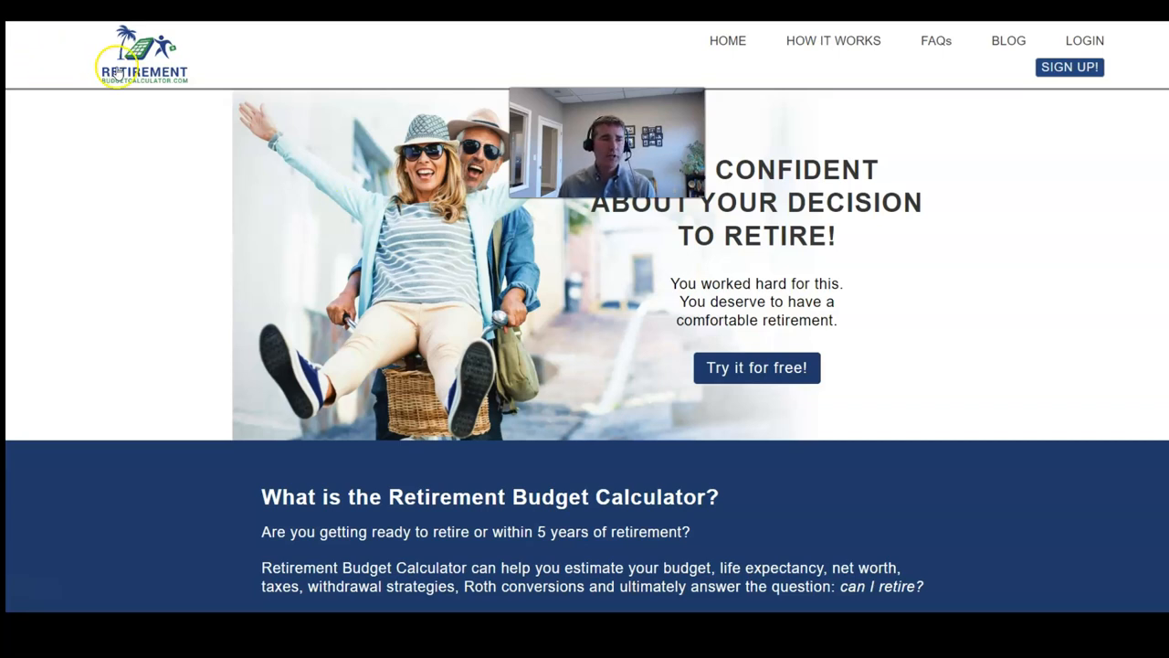
Reach the RBC Blog's 'Fill the Buckets and Glide Away' article at its Bucket Simulator section
scroll(down, 3)
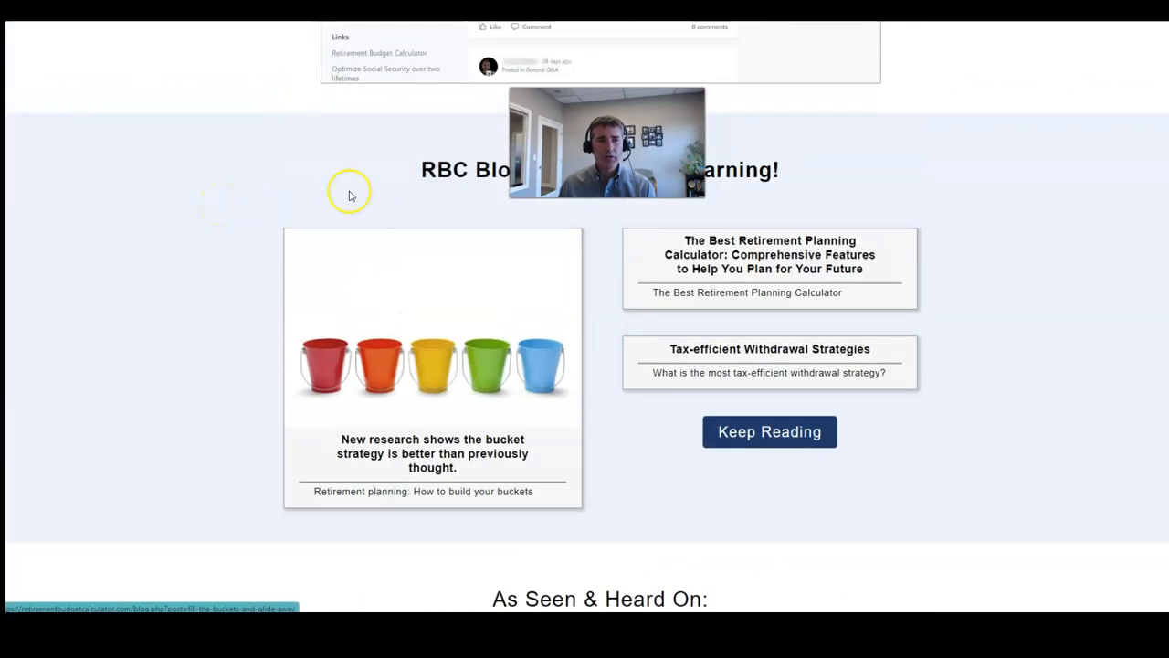
mouse_move(442, 449)
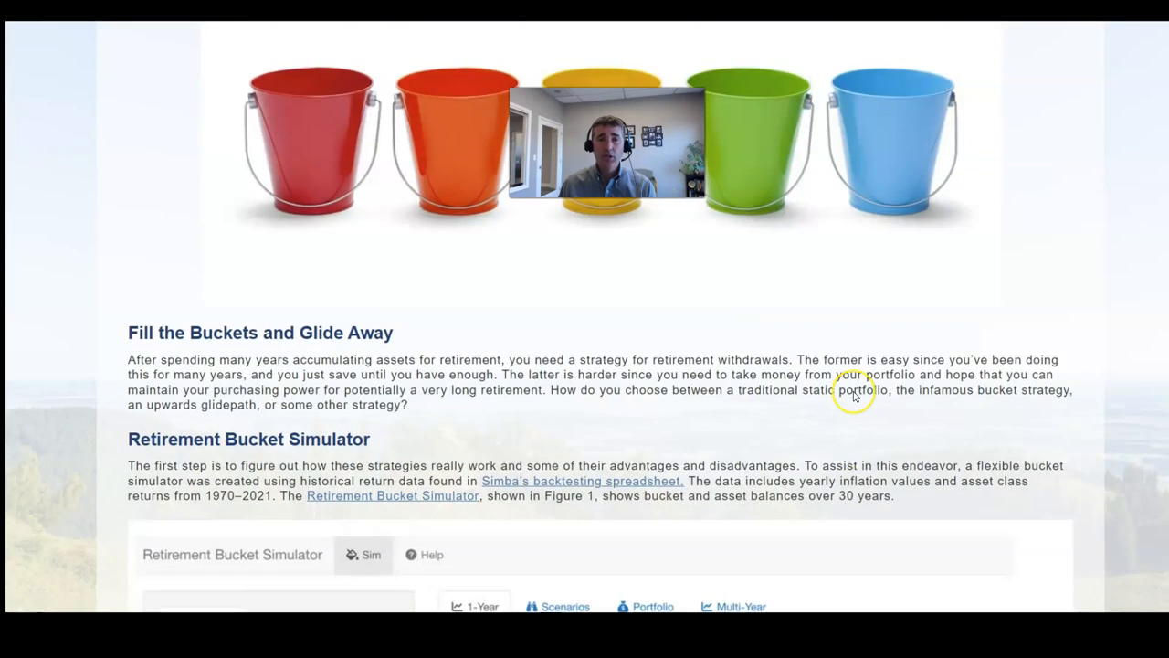
scroll(down, 3)
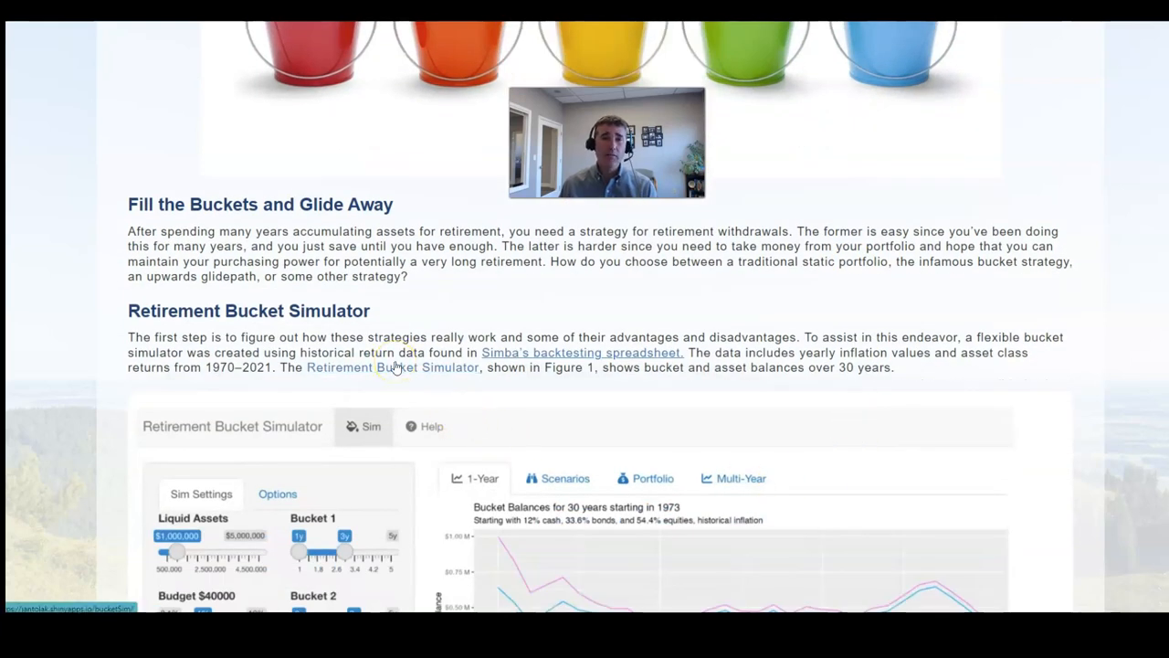
mouse_move(398, 367)
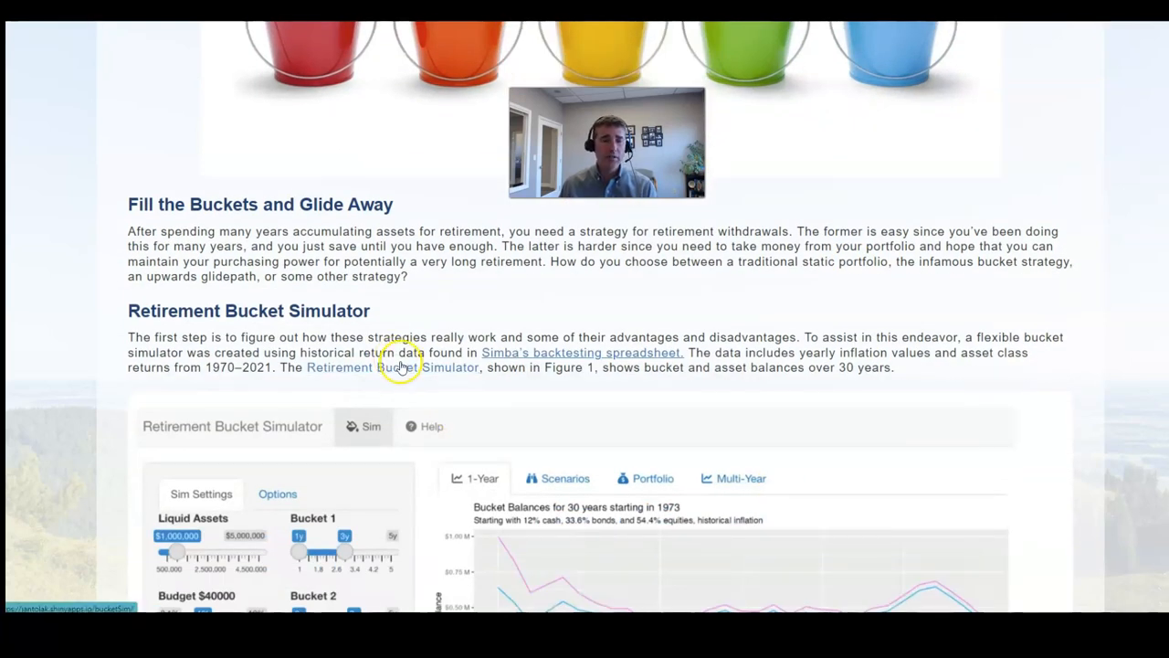